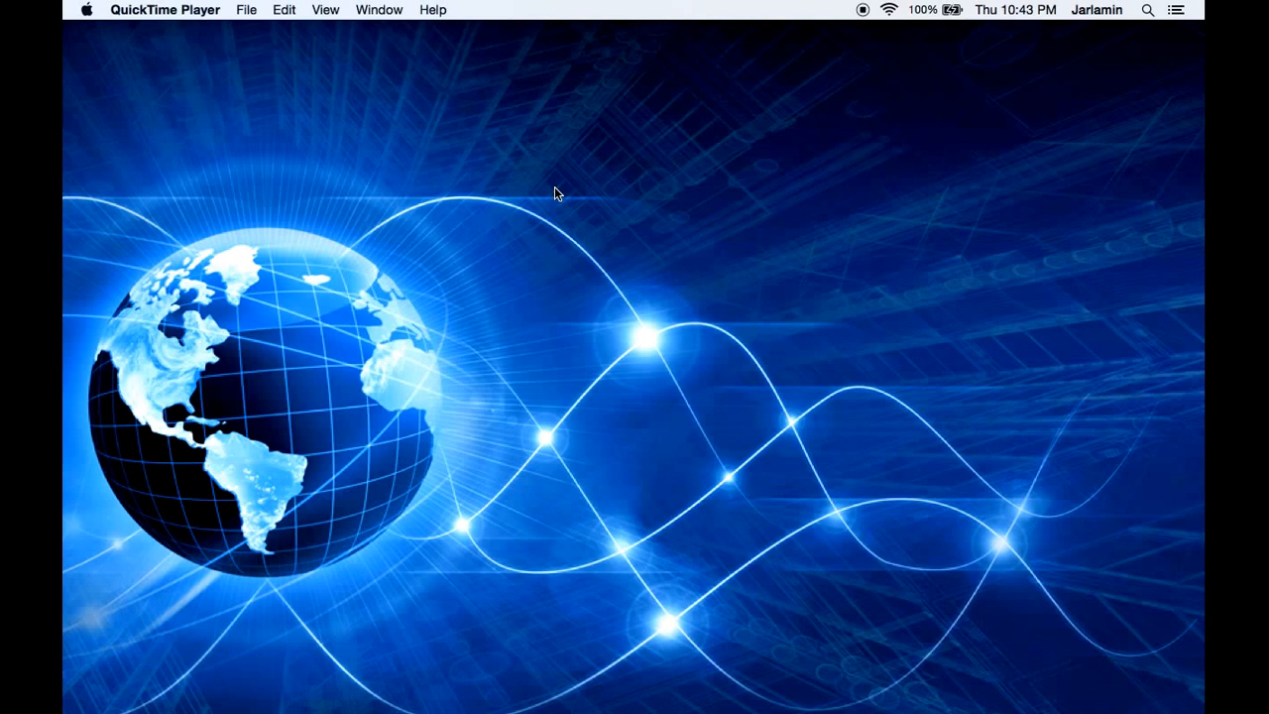
mouse_move(480, 167)
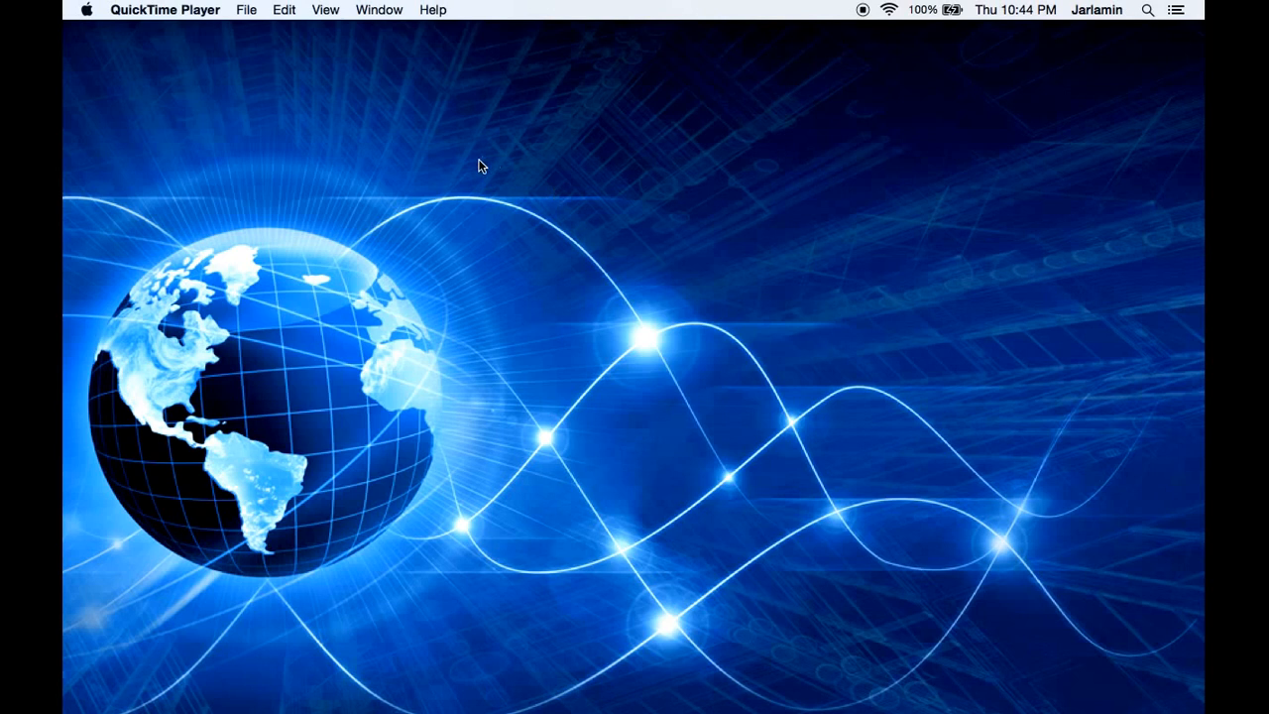
mouse_move(542, 314)
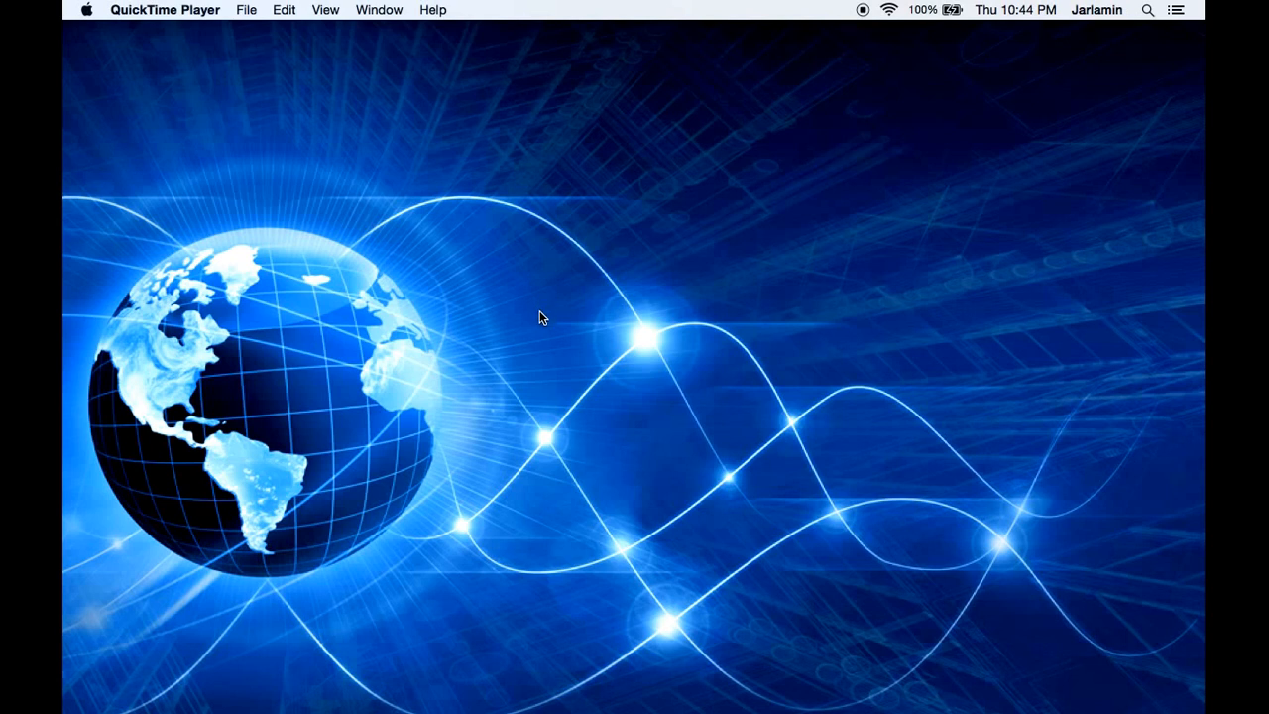
mouse_move(710, 658)
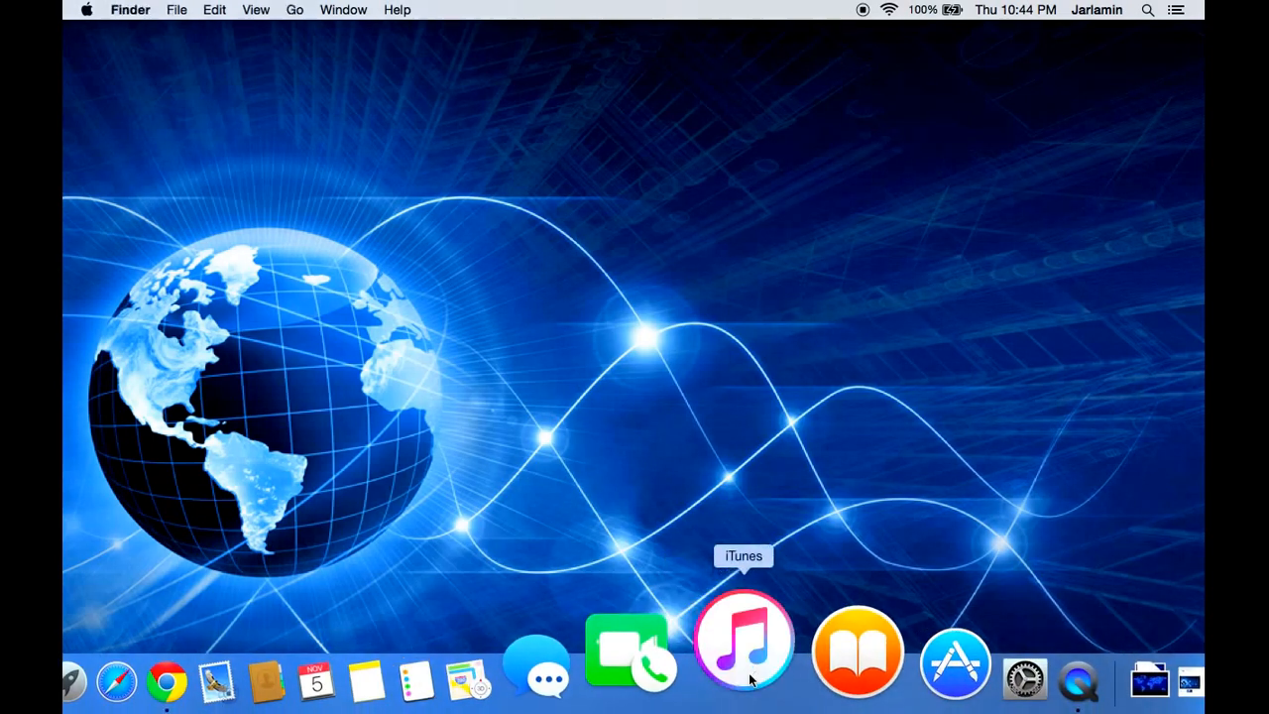
Launch iTunes from the Dock with Option held so the Choose iTunes Library dialog appears.
left_click(743, 651)
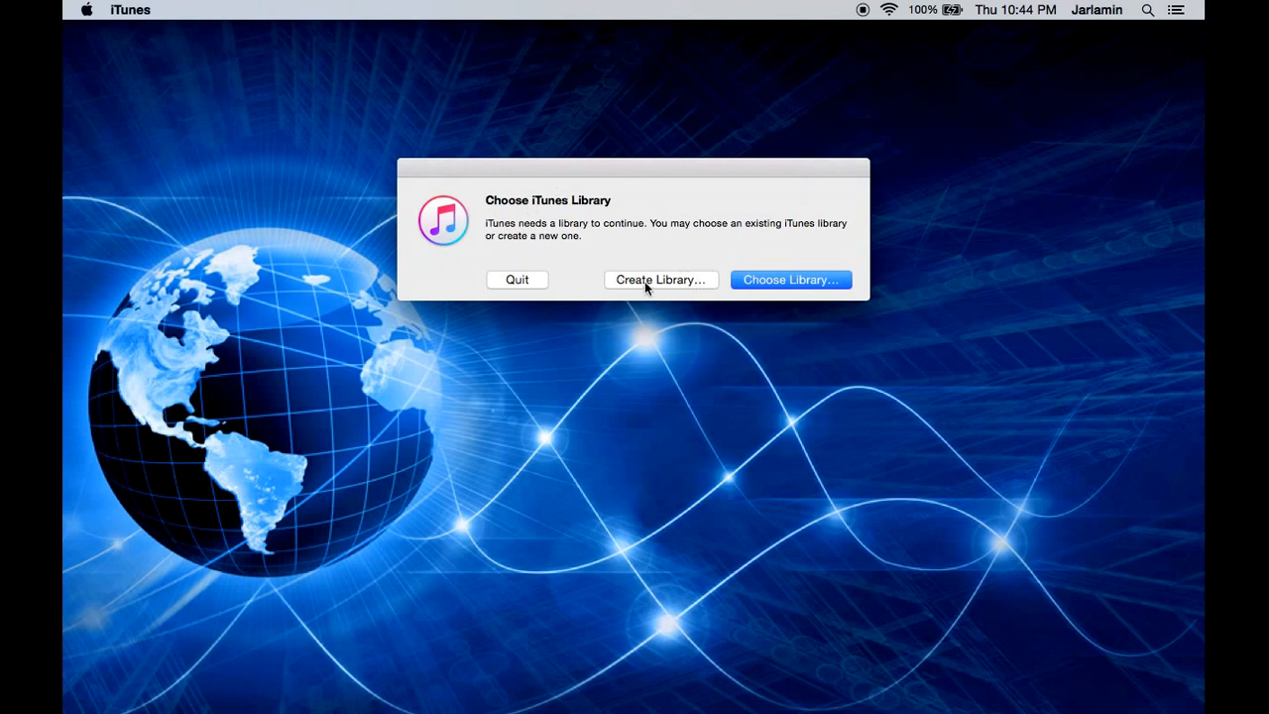
mouse_move(678, 301)
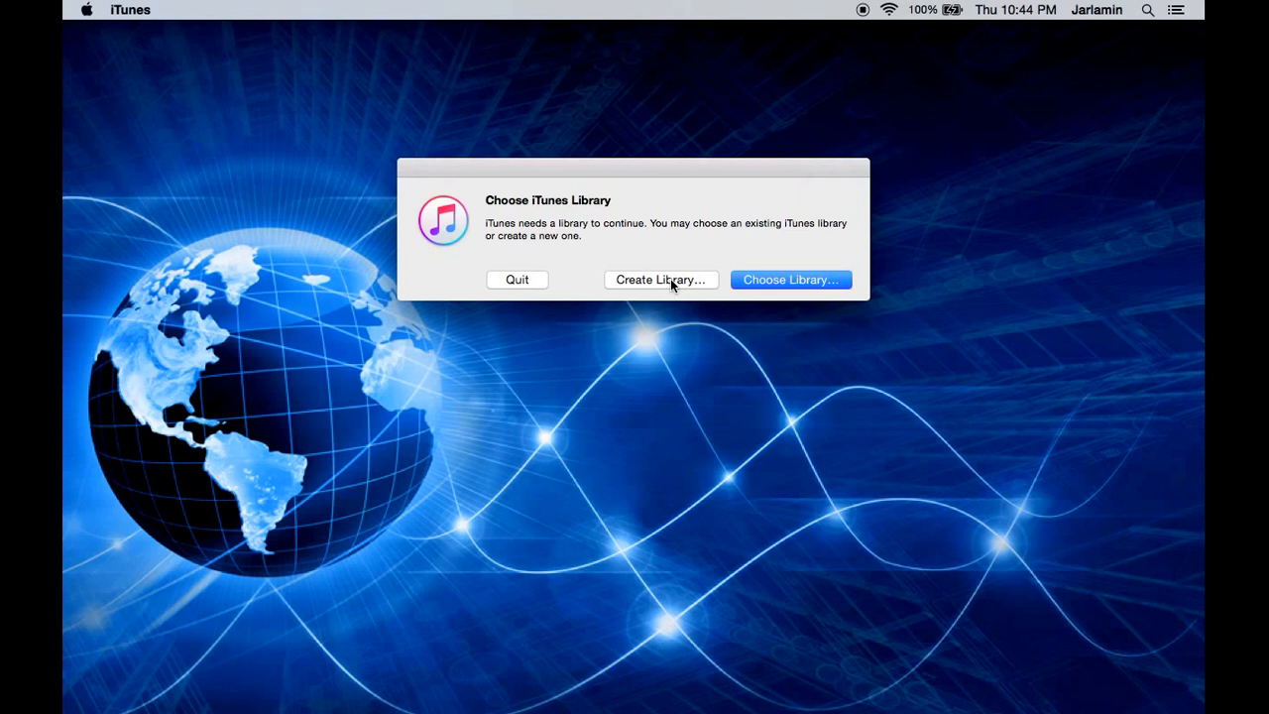
Create a new library named iTunes 5 saved in the Music folder.
left_click(660, 277)
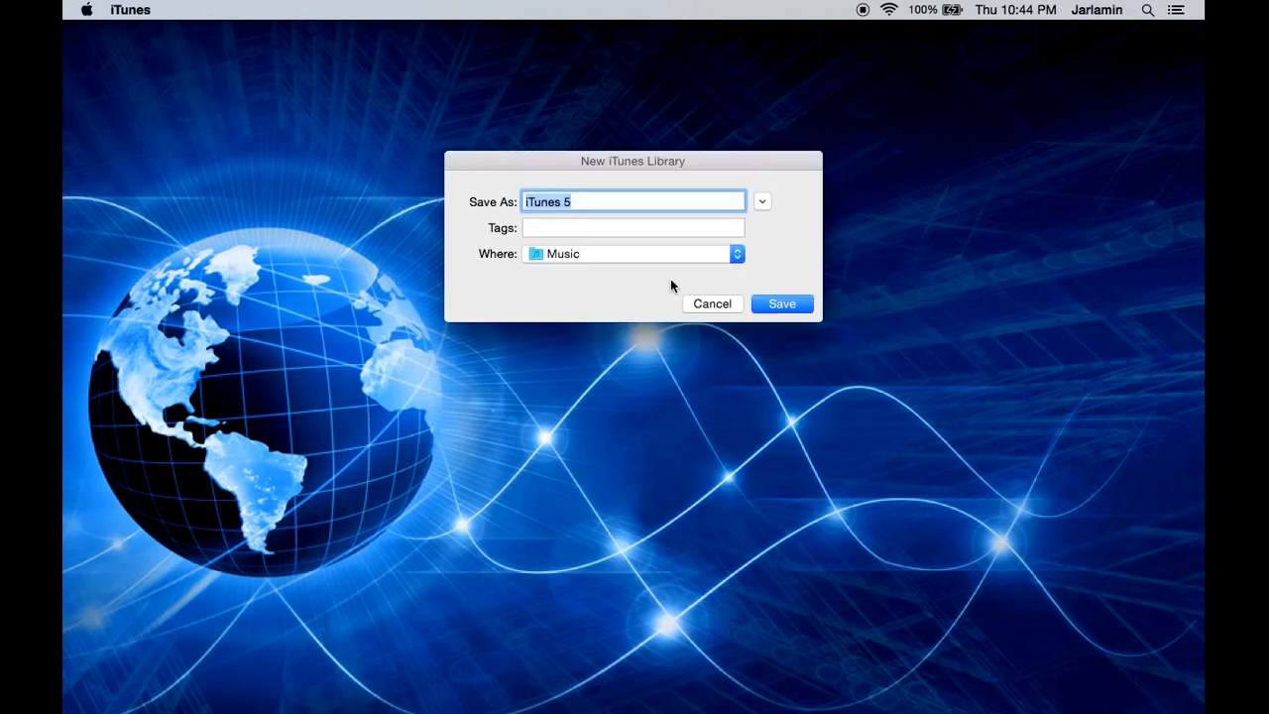
mouse_move(591, 176)
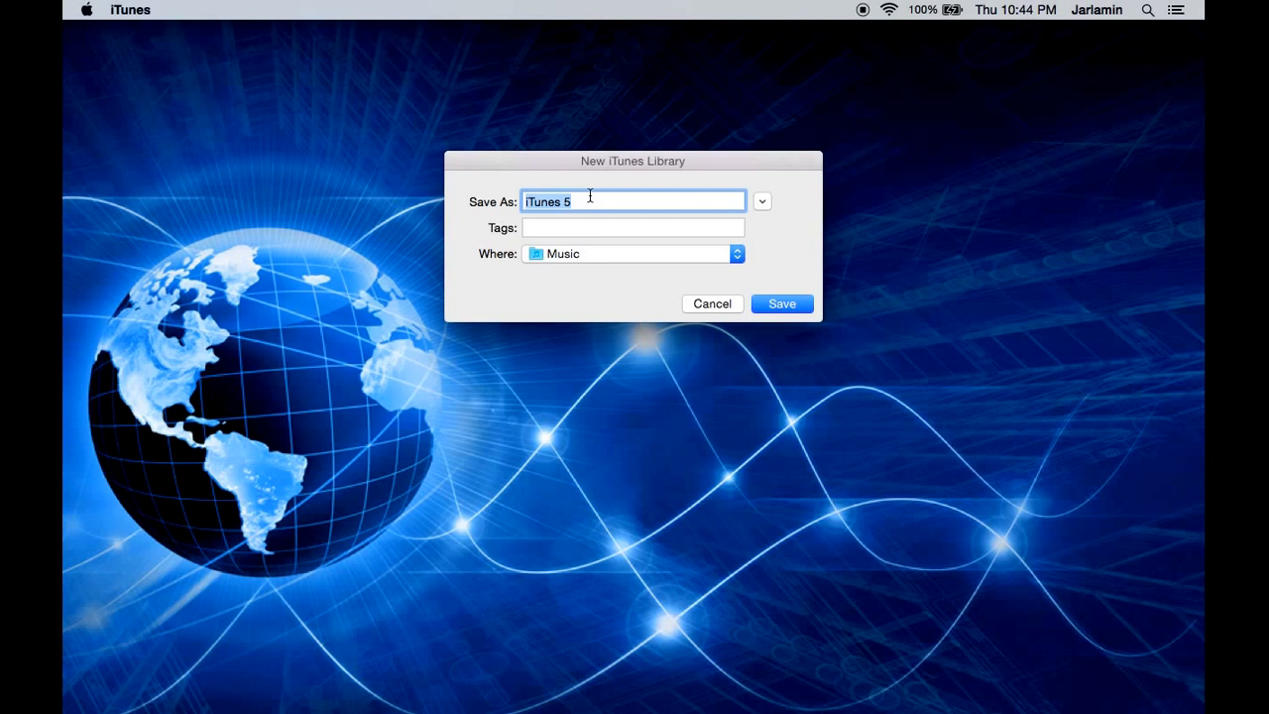
mouse_move(789, 313)
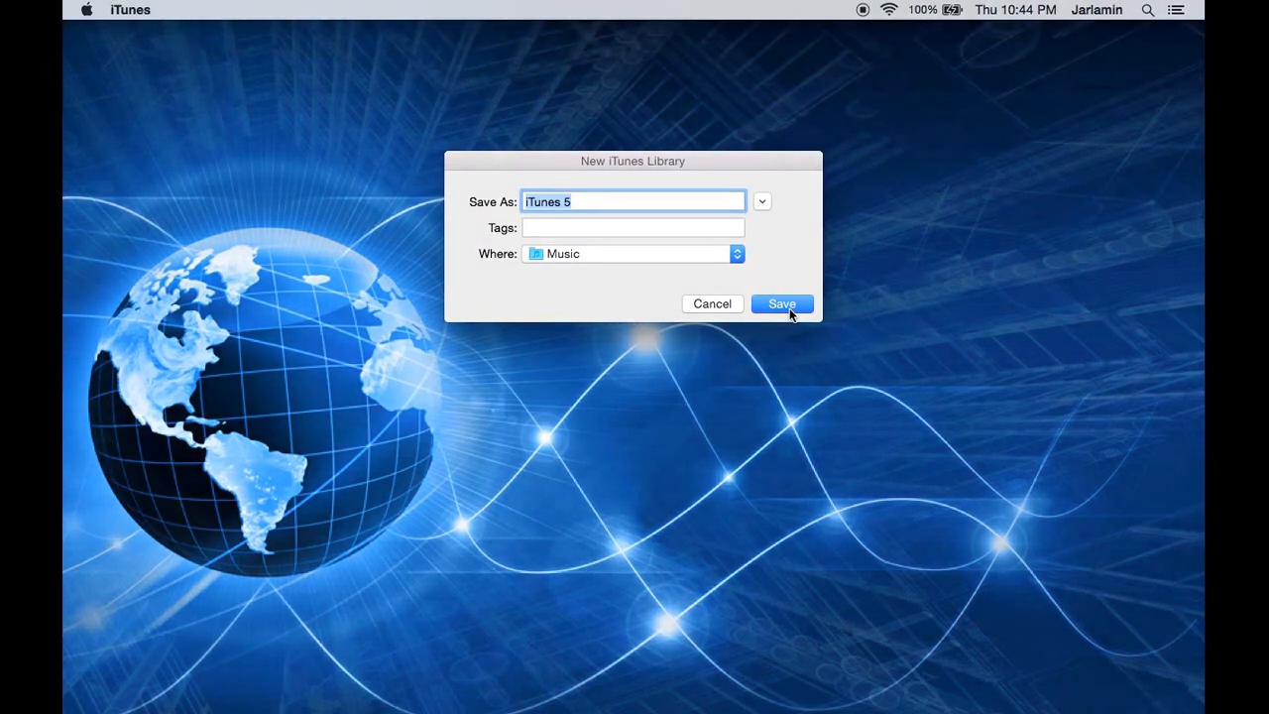
left_click(781, 304)
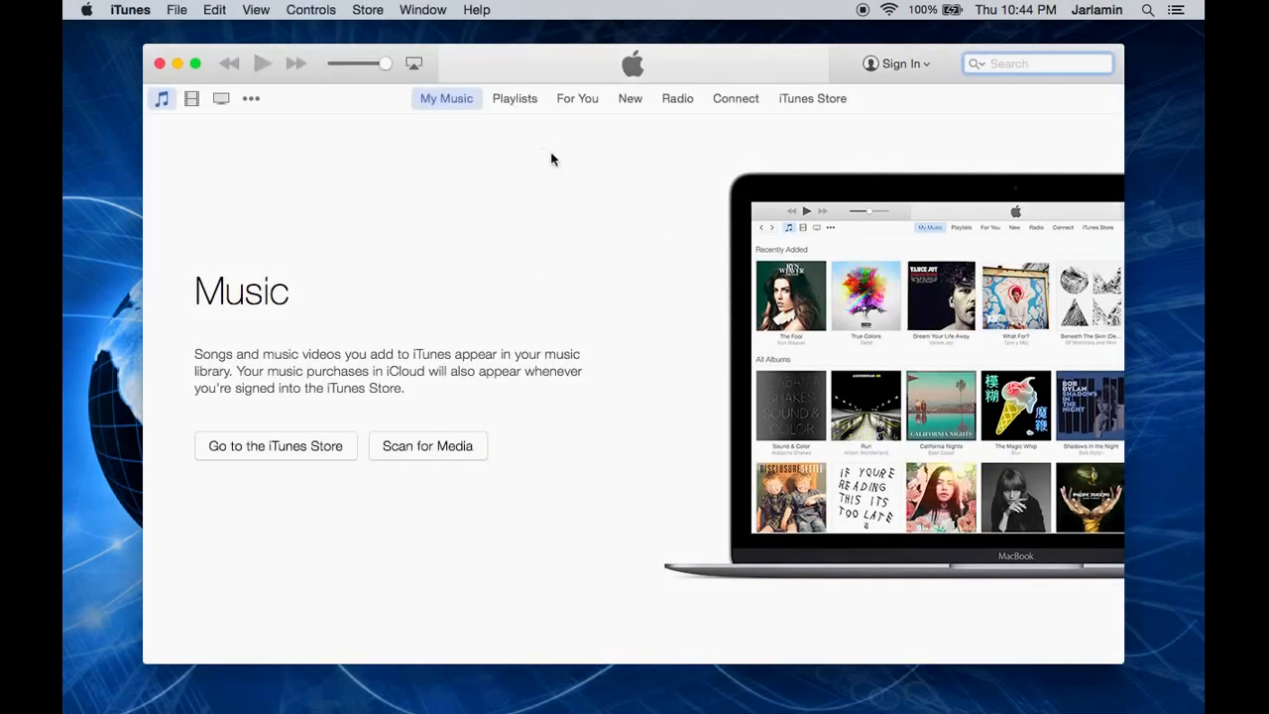
mouse_move(635, 188)
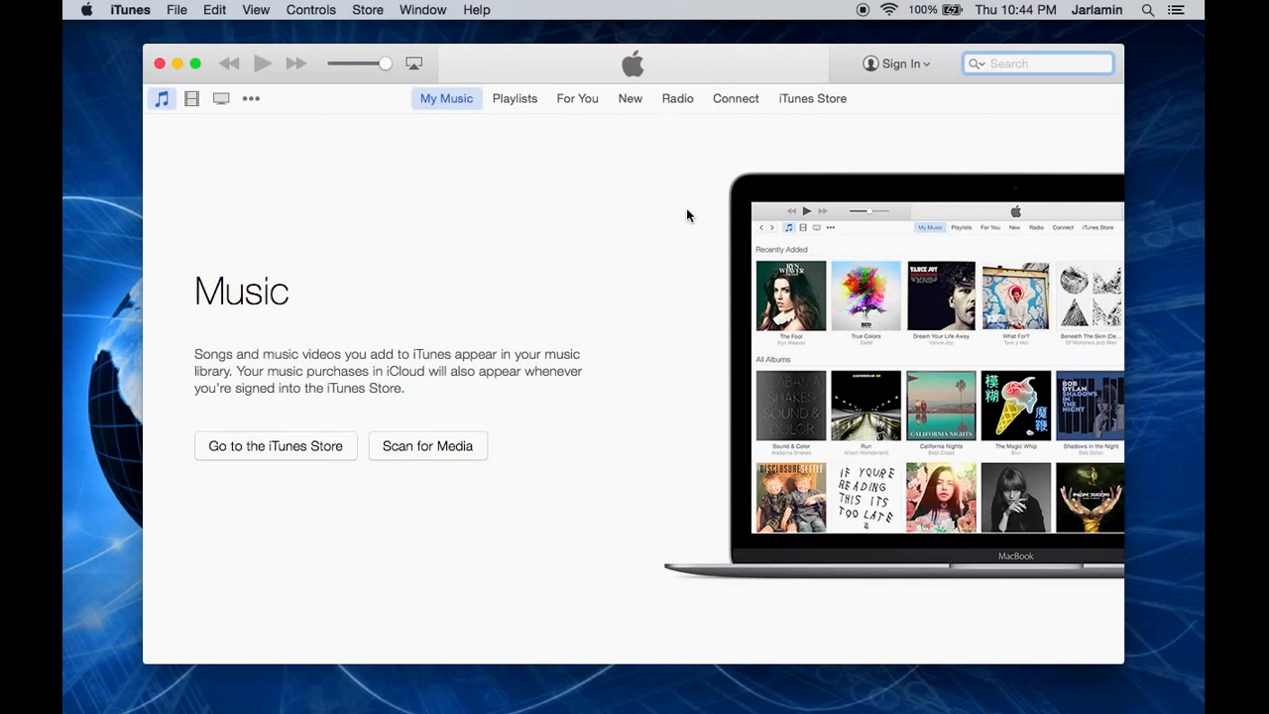
left_click(1039, 61)
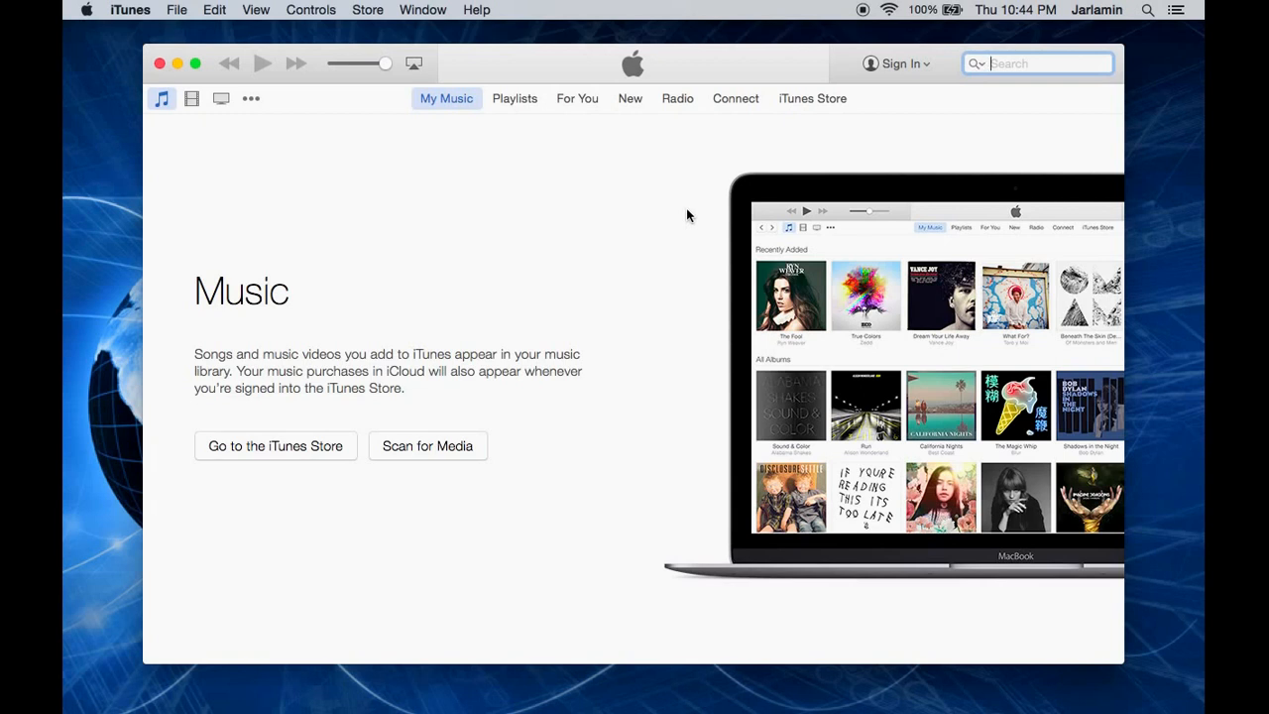